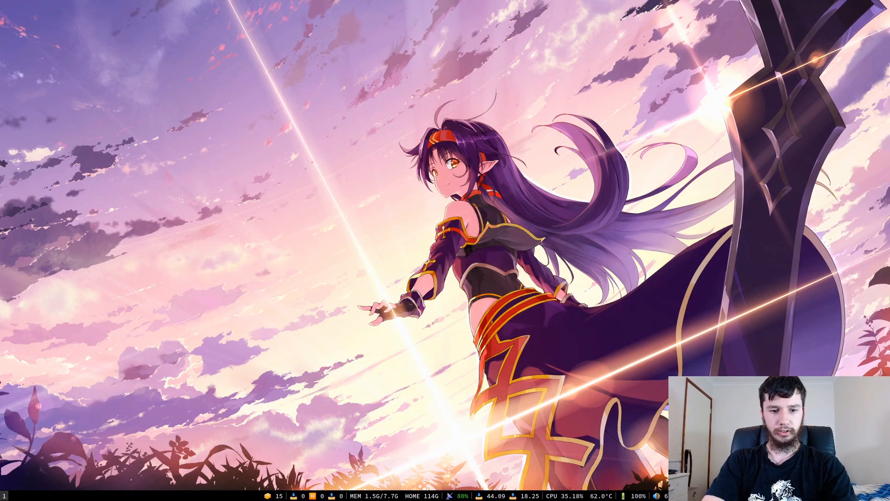
Launch a new st terminal window via the i3 Mod+Enter shortcut, showing neofetch
key(Super+Return)
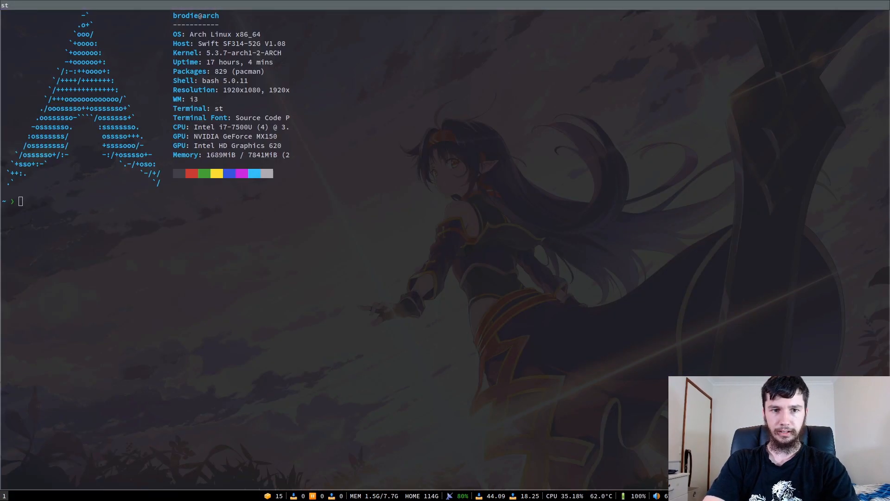
mouse_move(573, 256)
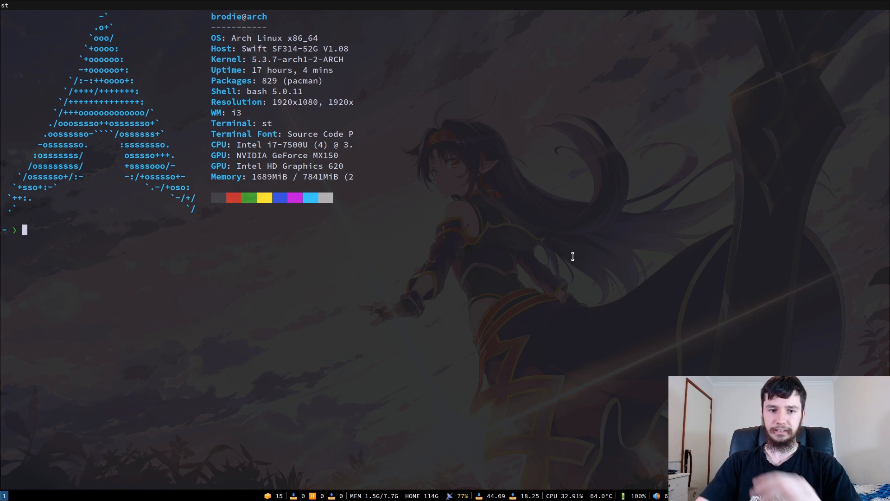
text(vim)
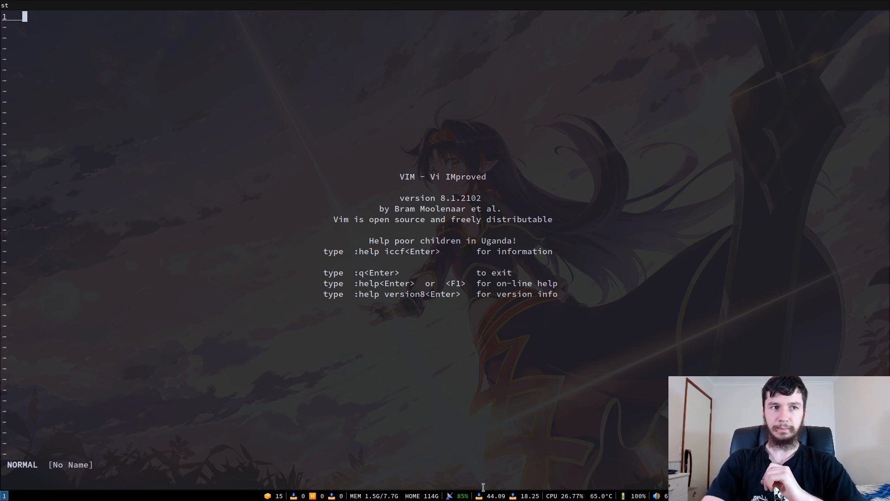
mouse_move(170, 107)
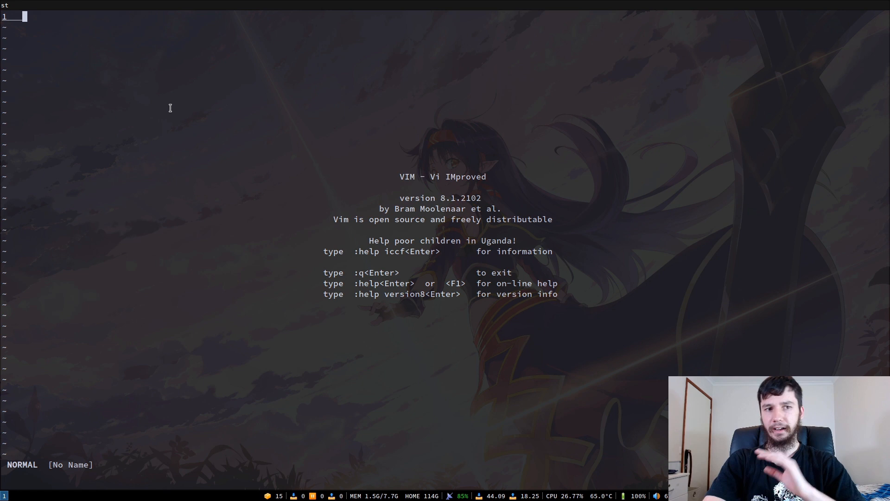
mouse_move(92, 35)
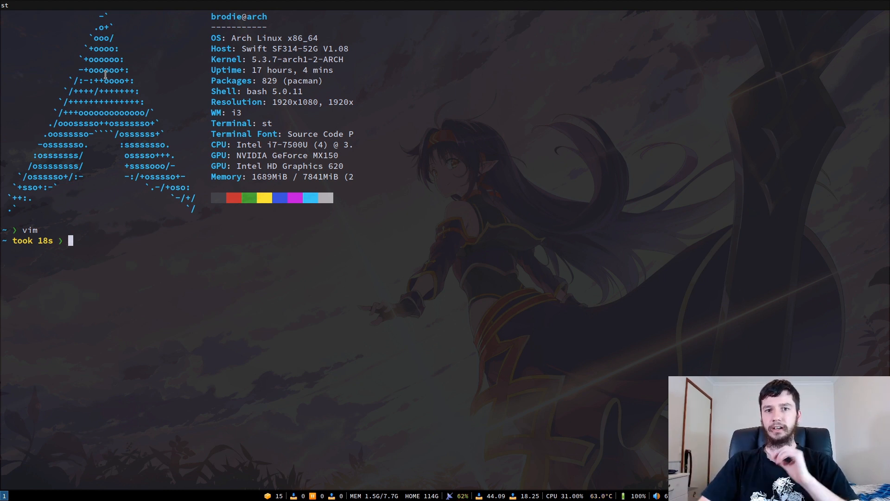
Start typing an nvim command at the prompt and discard it
text(nvi)
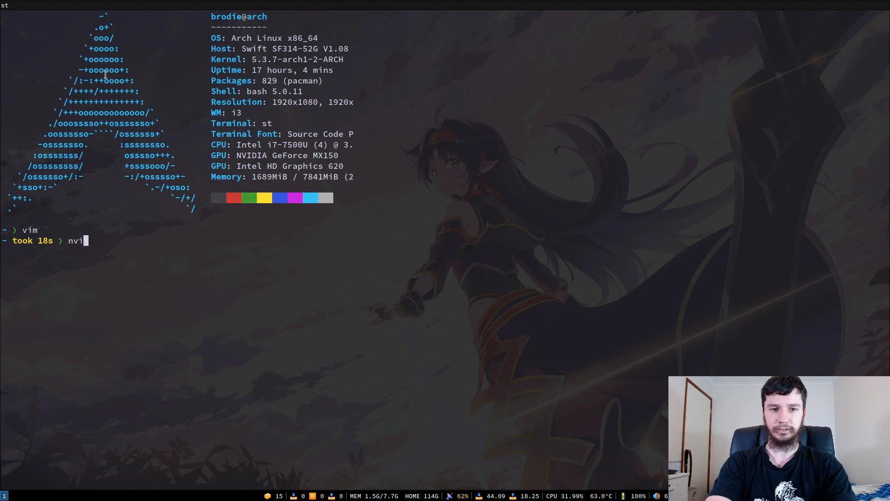
text(m)
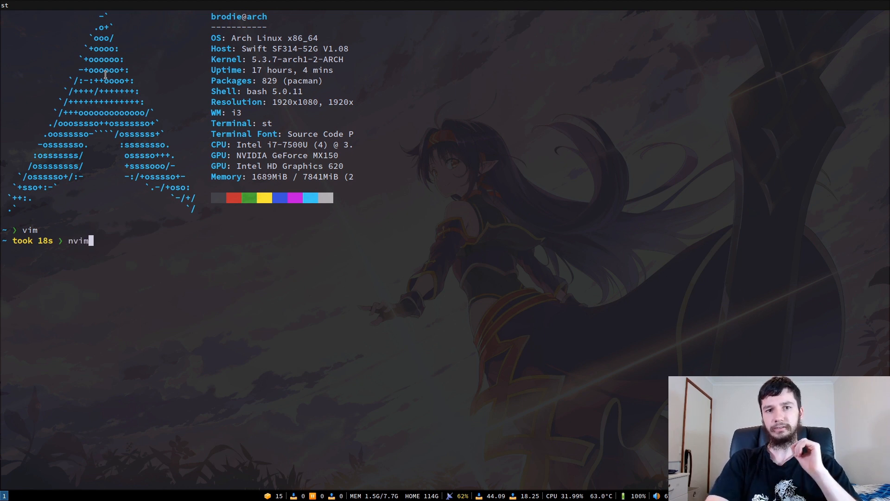
key(BackSpace)
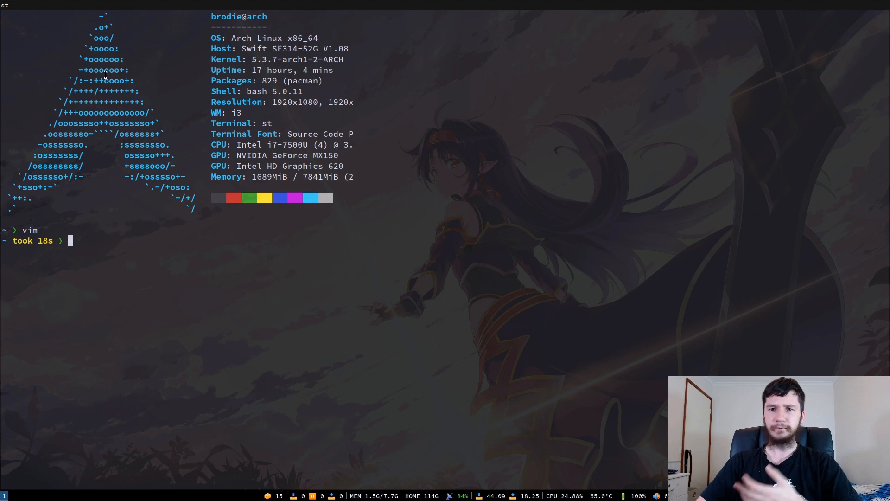
Run sudo pacman -S nvim for neovim and answer n to decline reinstalling
text(i)
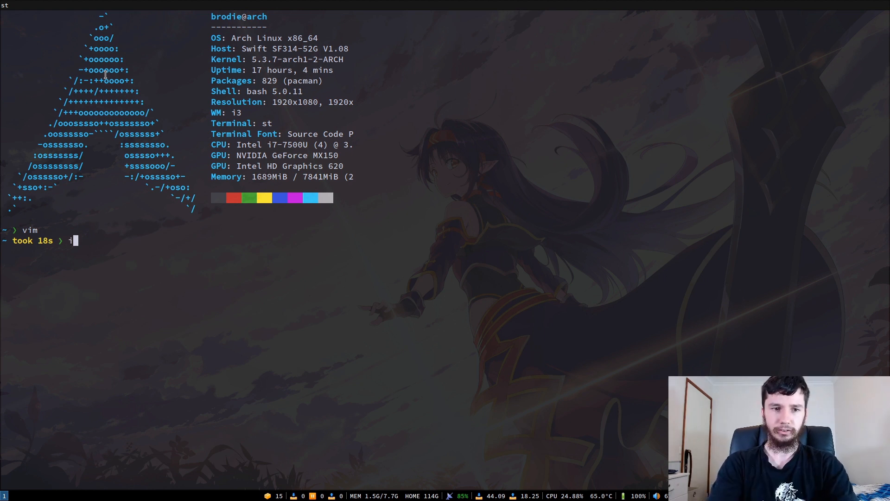
text(sudo)
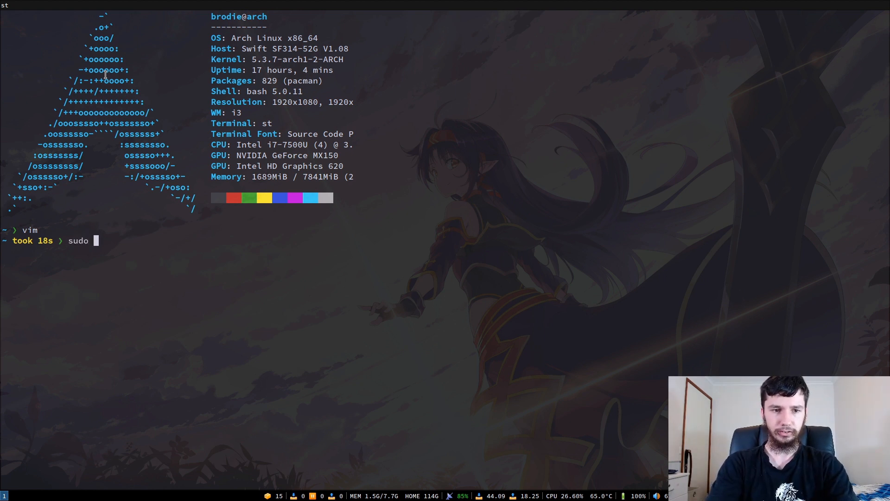
text(pacman)
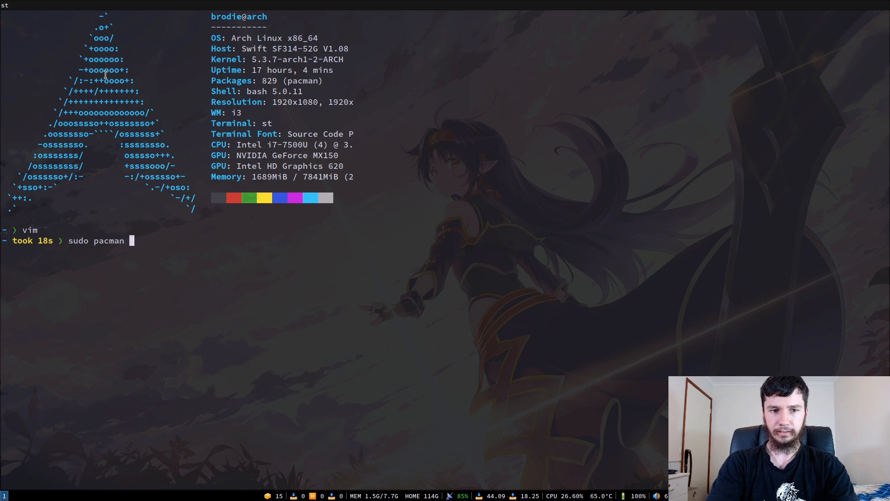
text(-S)
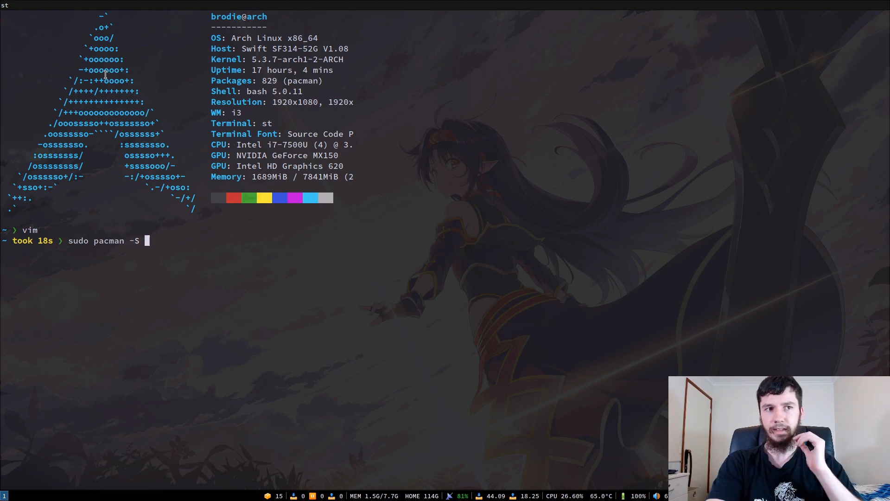
text(nvim)
text(sudo pacman -S neovim)
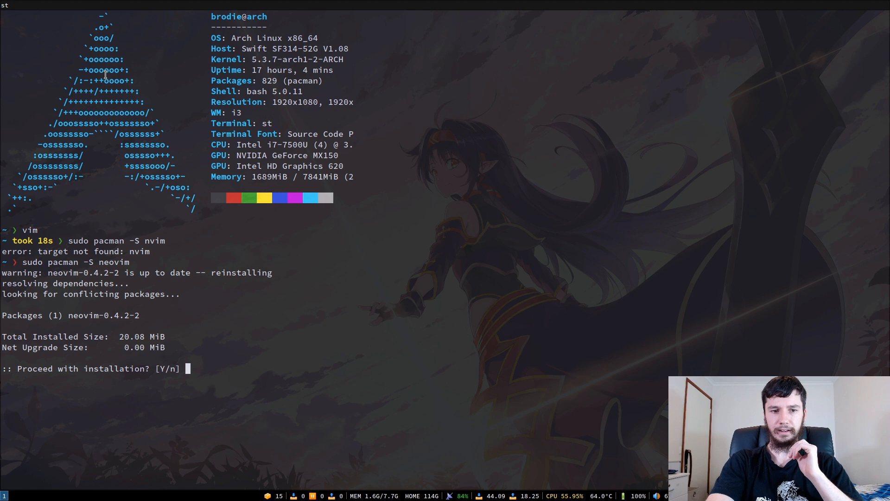
text(n)
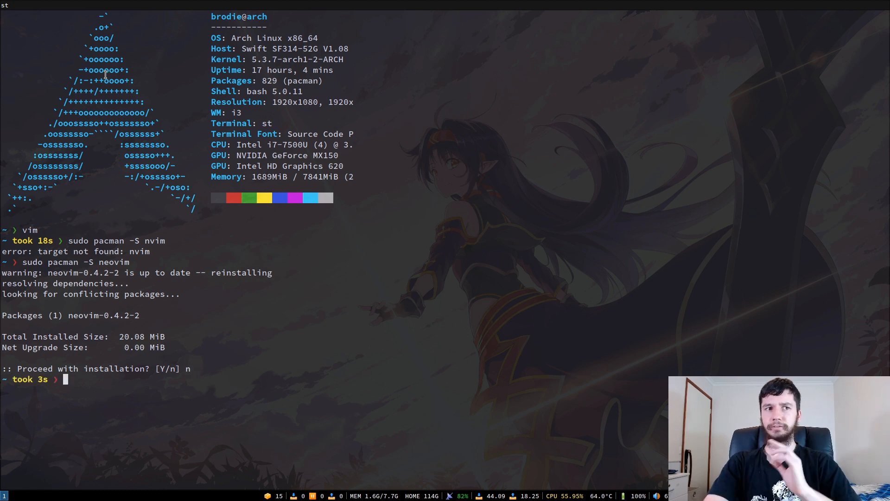
text(nvim)
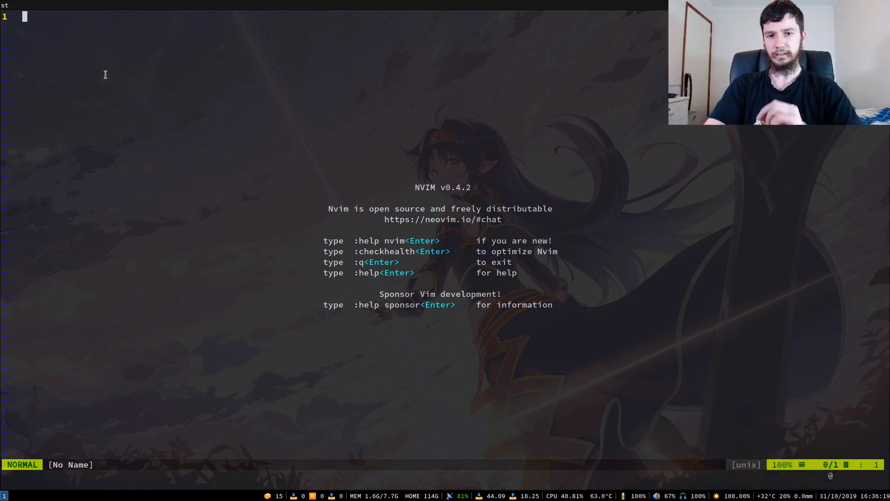
mouse_move(41, 458)
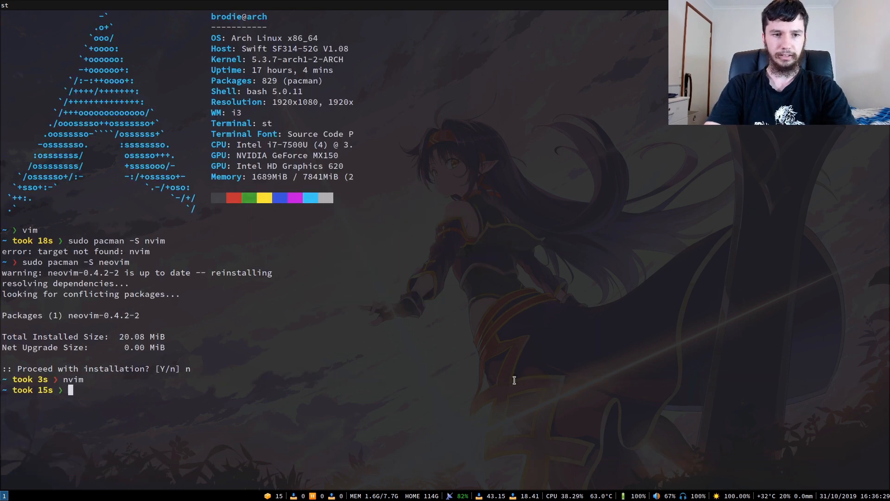
text(v .vimrc)
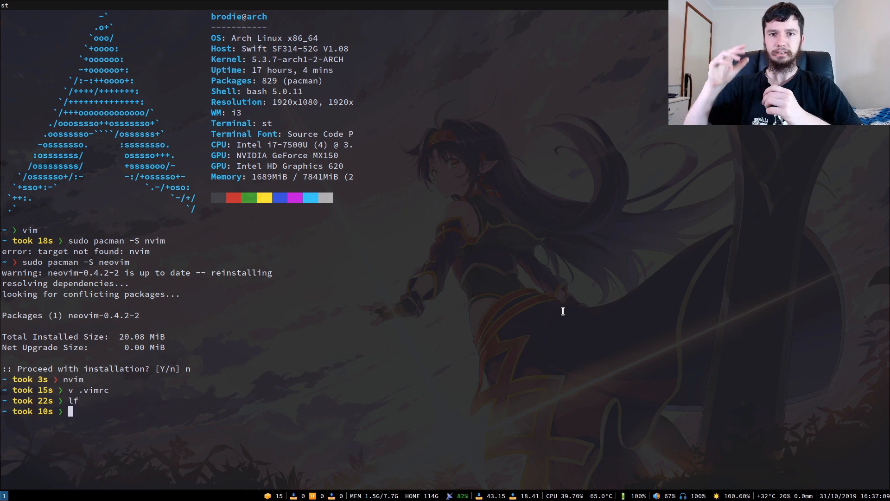
Run lf, load .vimrc in Neovim and move down to the first Plug line
text(lf)
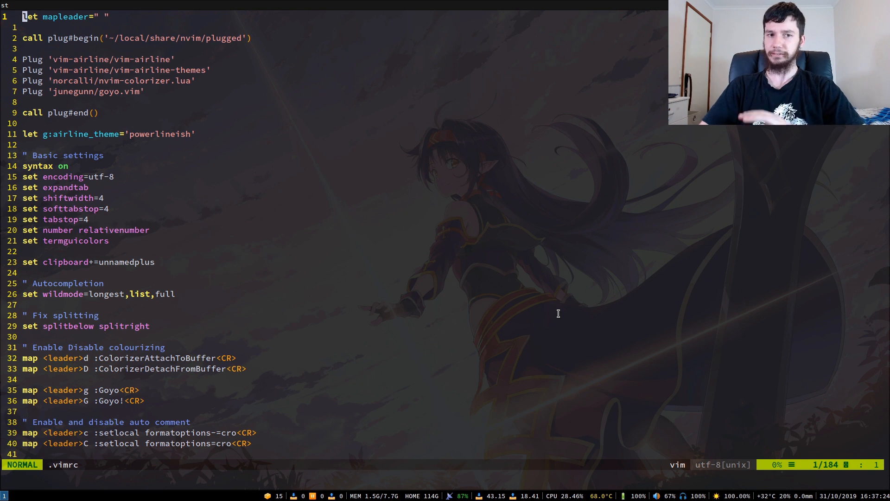
key(j)
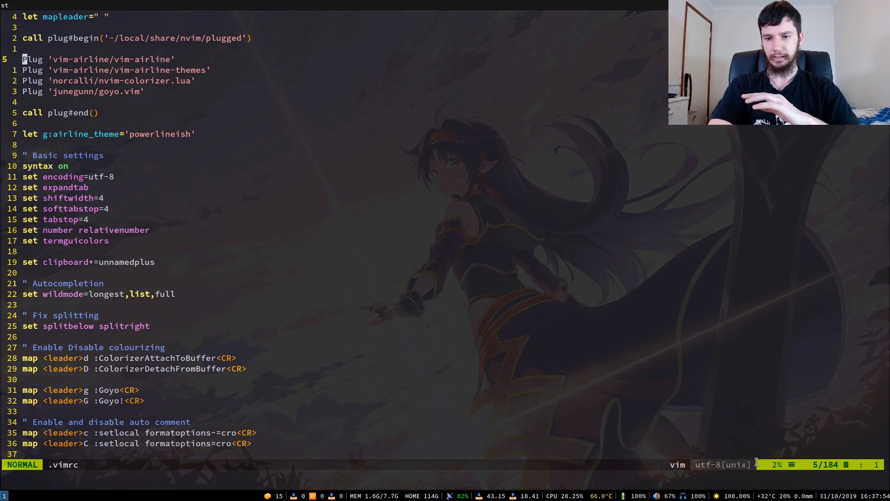
mouse_move(482, 320)
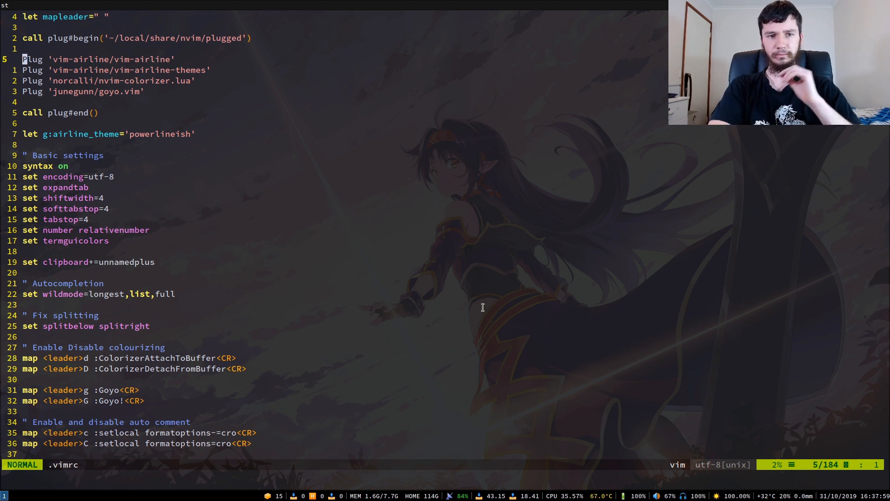
mouse_move(499, 280)
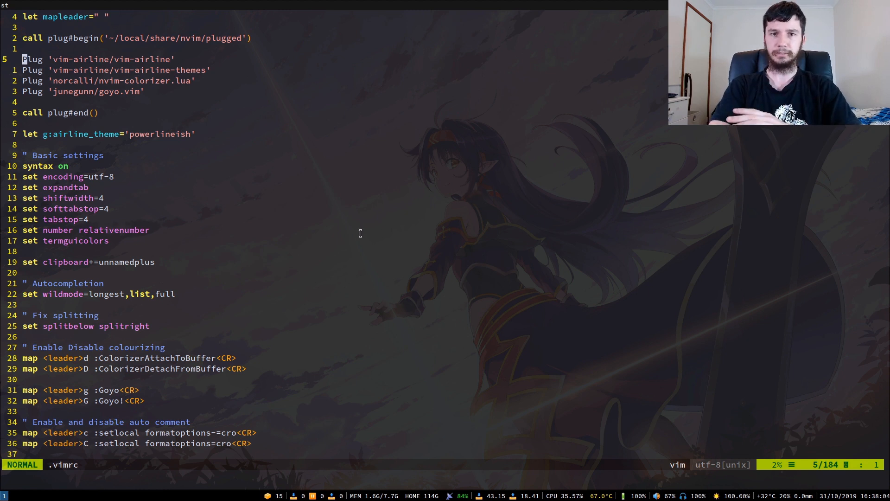
Search the buffer for 'st' and 'color', then scroll down to the basic settings section
key(j)
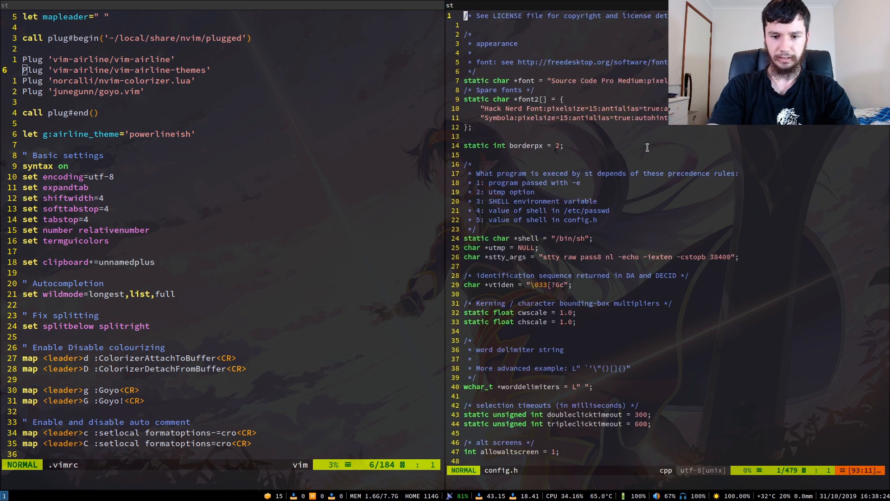
text(/st)
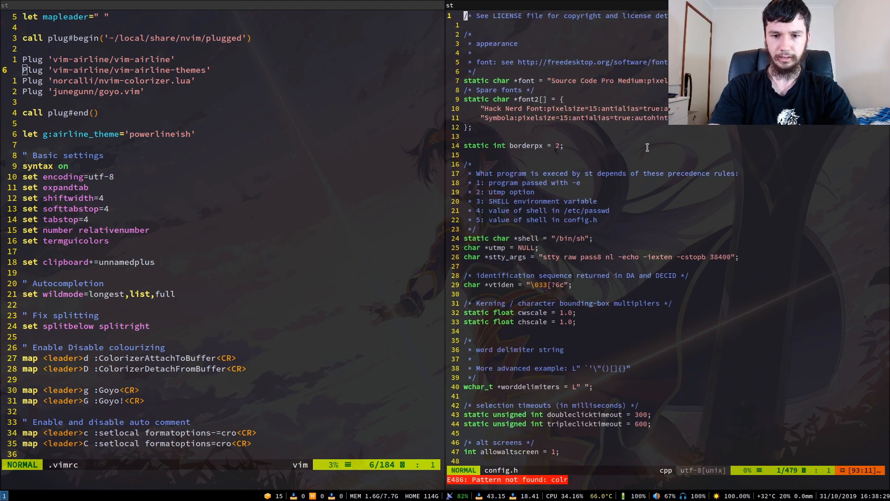
text(/color)
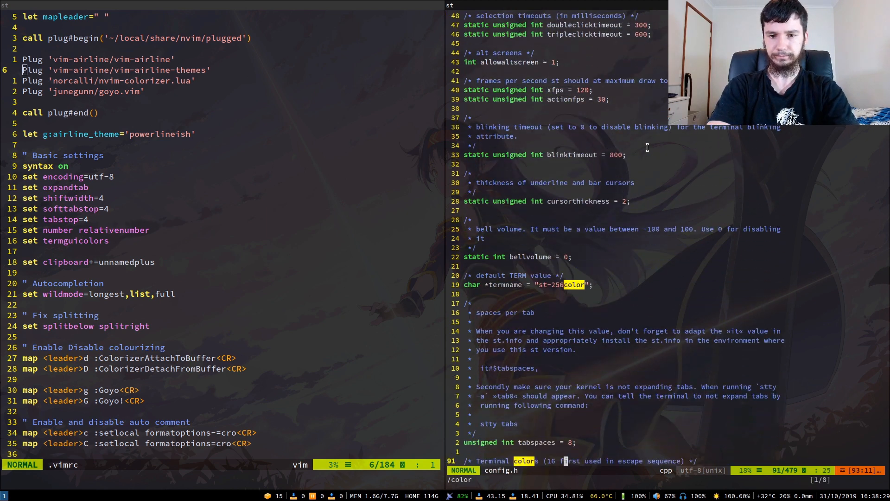
scroll(down, 3)
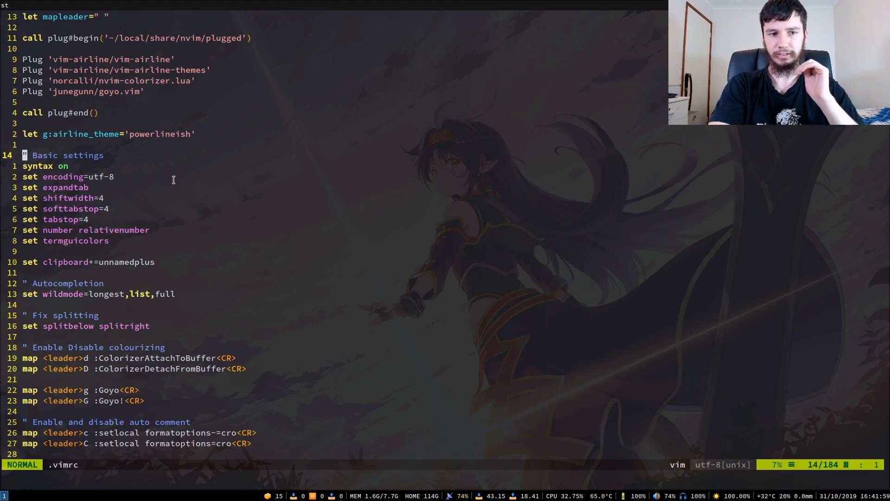
key(j)
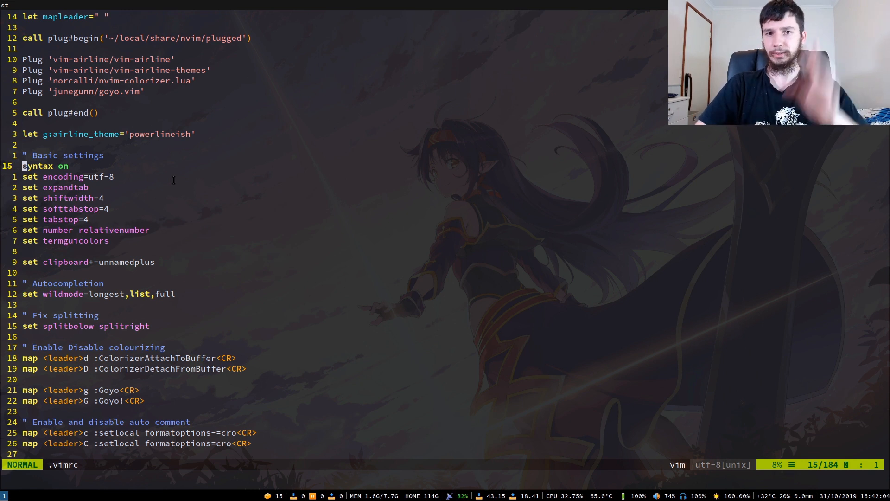
key(j)
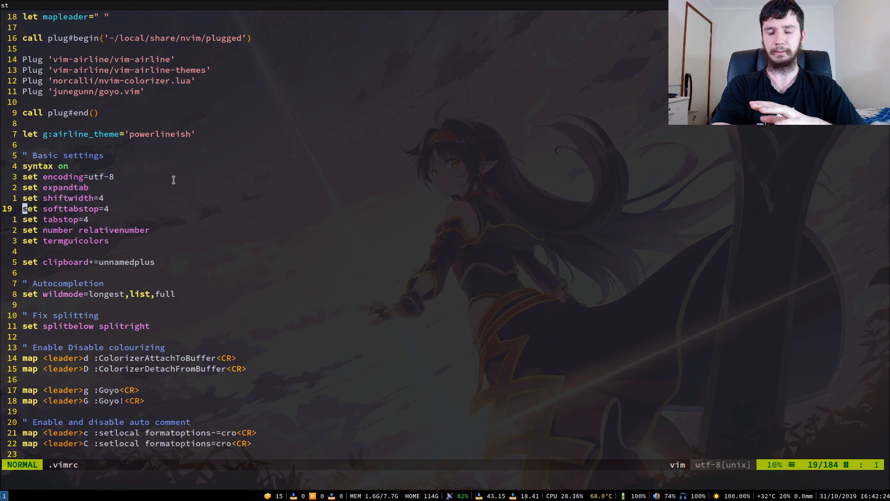
key(j)
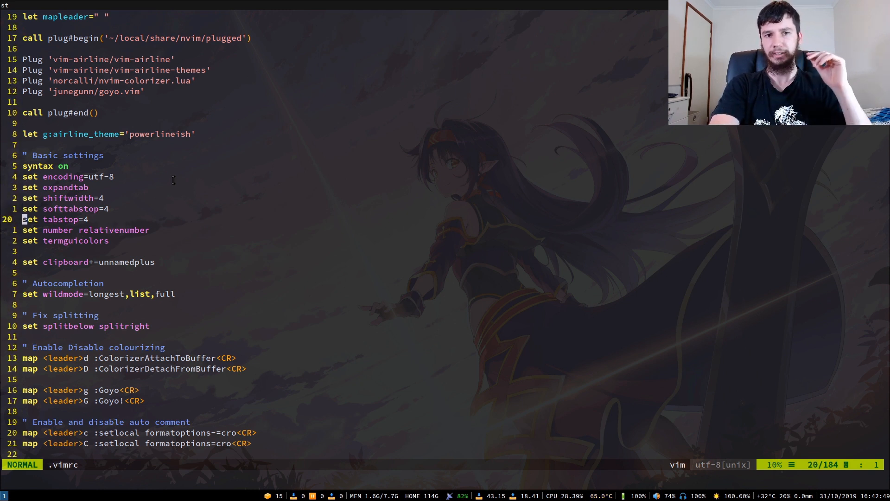
key(j)
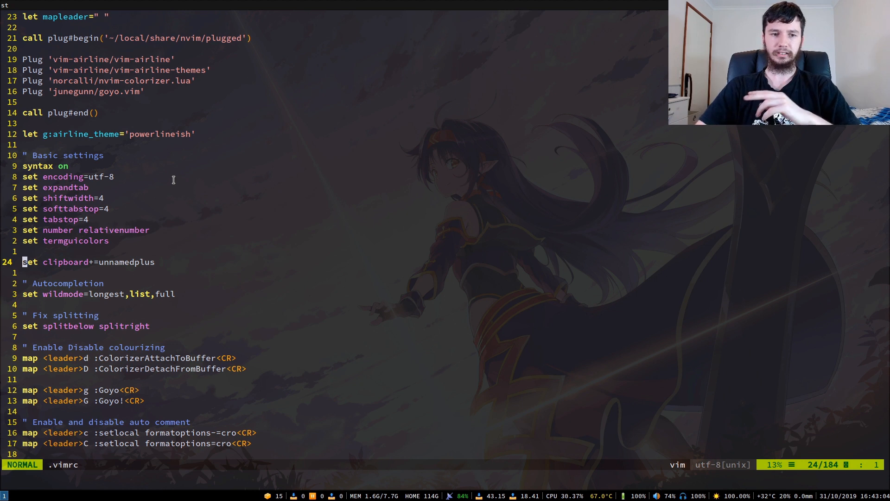
key(k)
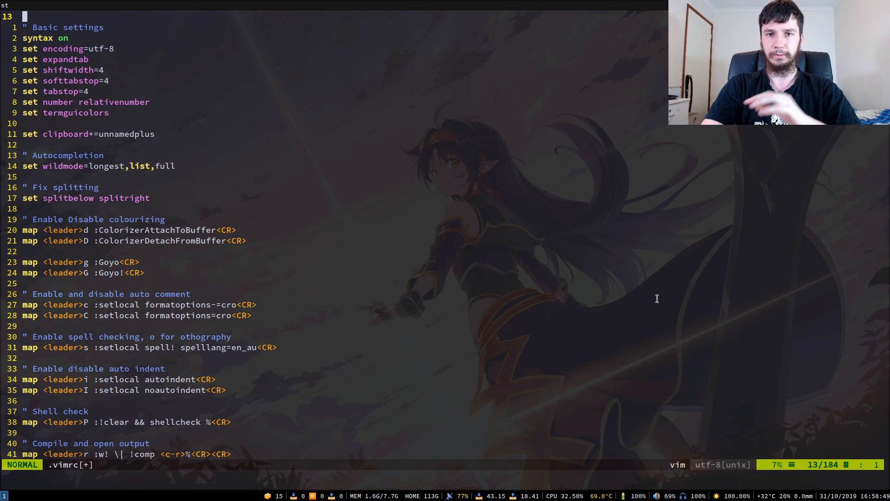
mouse_move(624, 296)
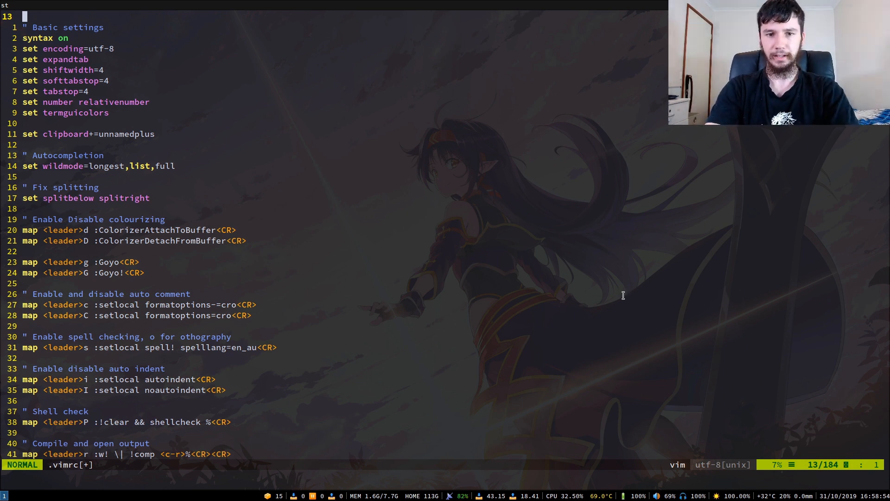
text(:vsplit .vim)
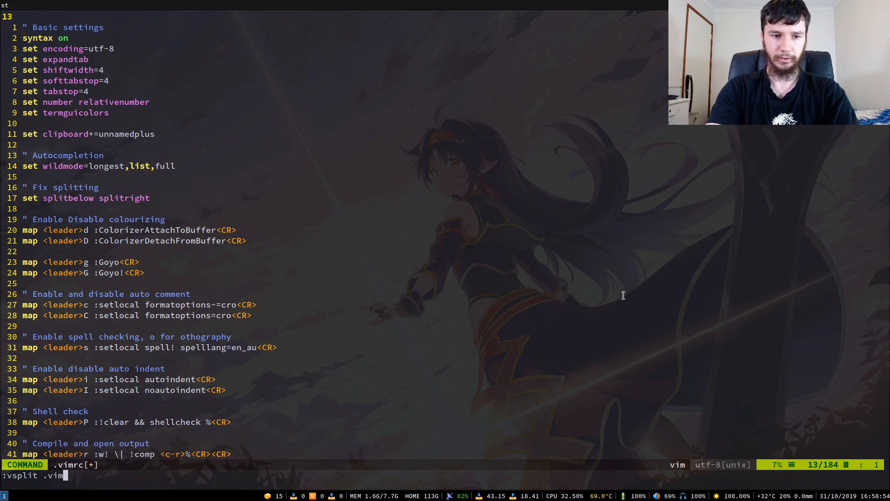
key(Return)
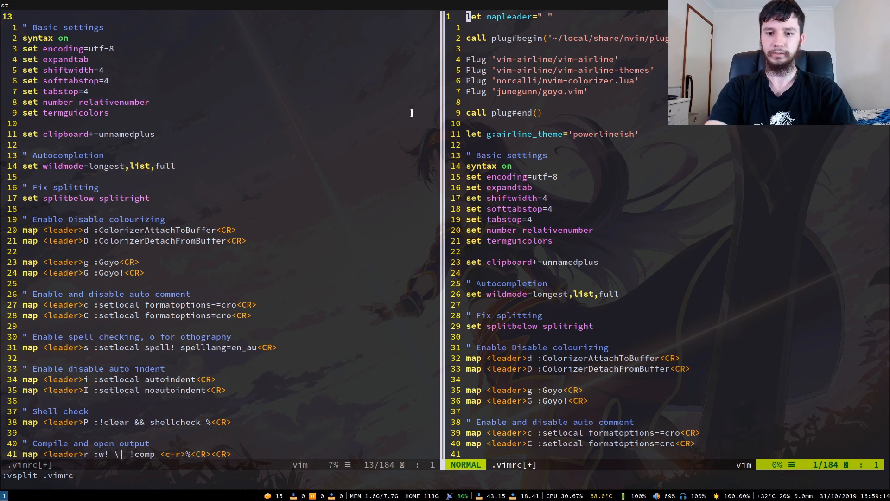
text(:q!)
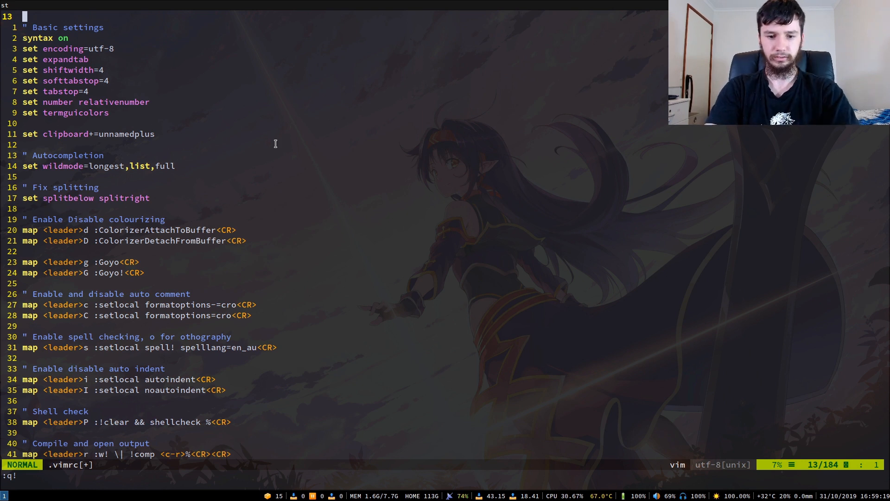
text(:split .vimrc)
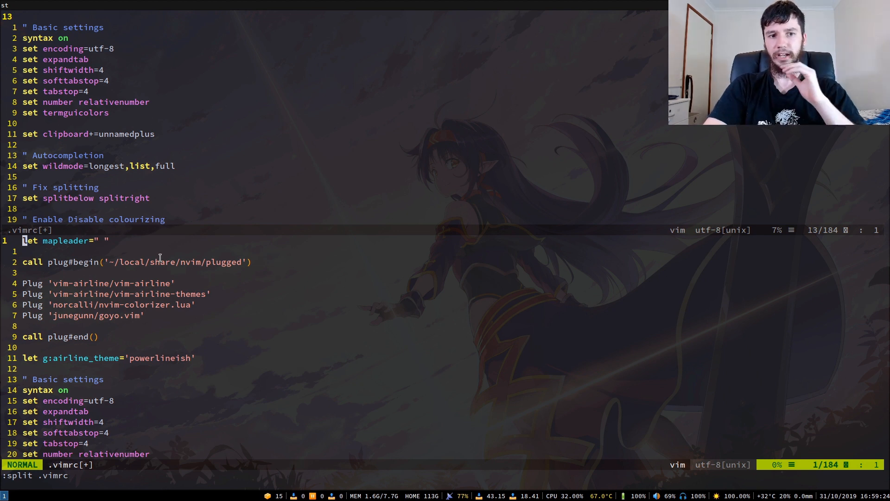
mouse_move(173, 251)
text(" Enable and disable auto comment)
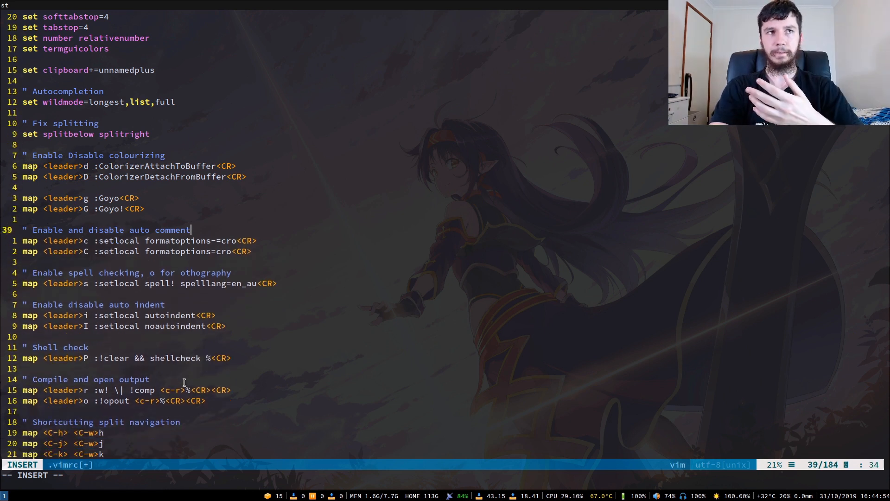
key(Escape)
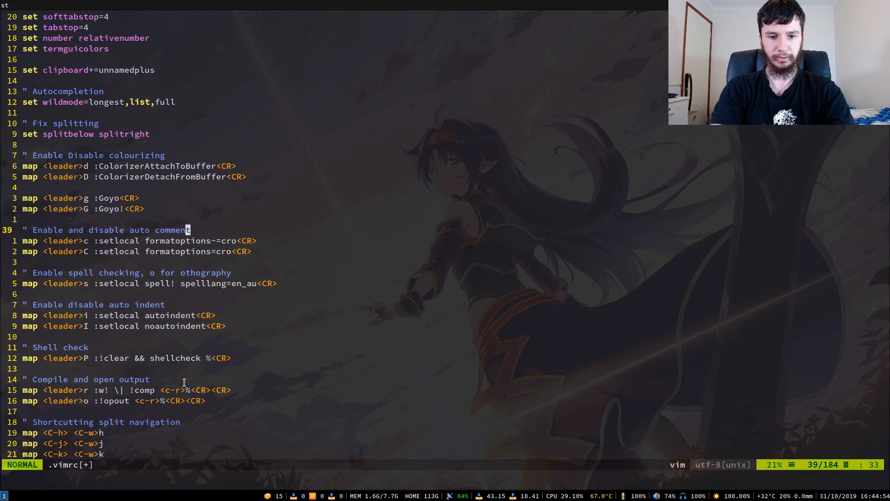
text(:setlocal formatoptions=cro)
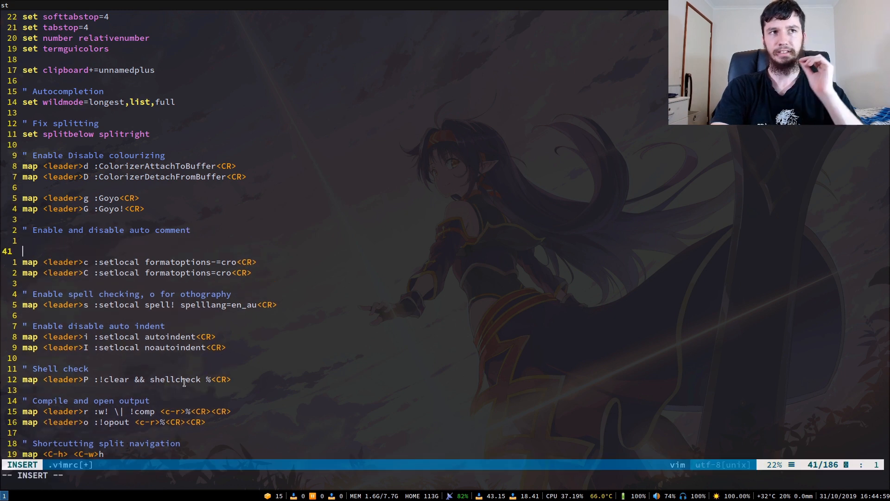
key(Escape)
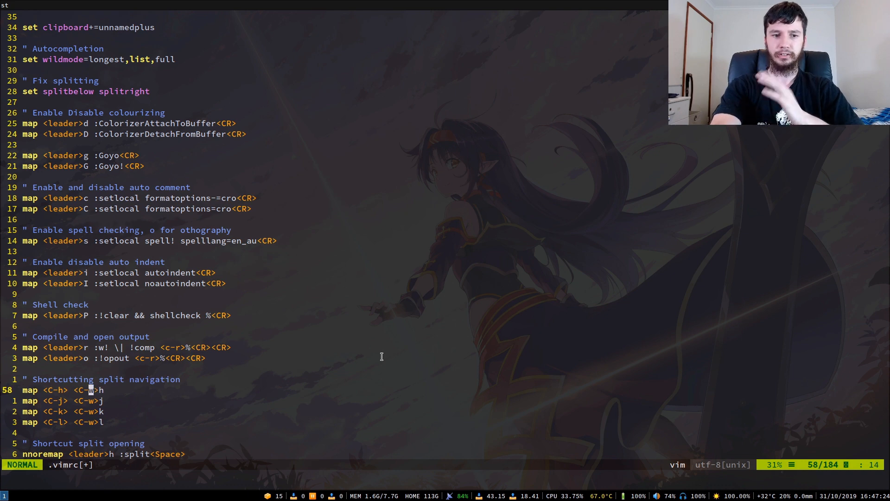
Split .vimrc with the <leader>h mapping, close it, then start a :%s//g substitute via S
key(j)
text(:split)
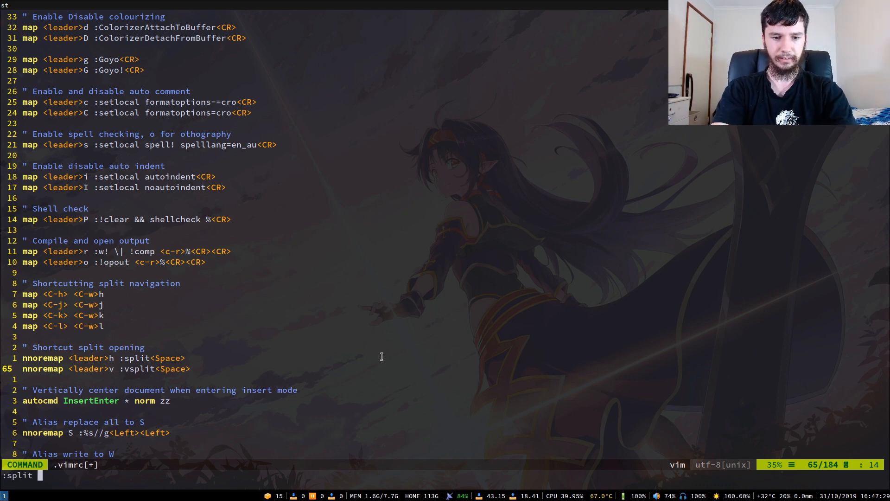
text(.vimrc)
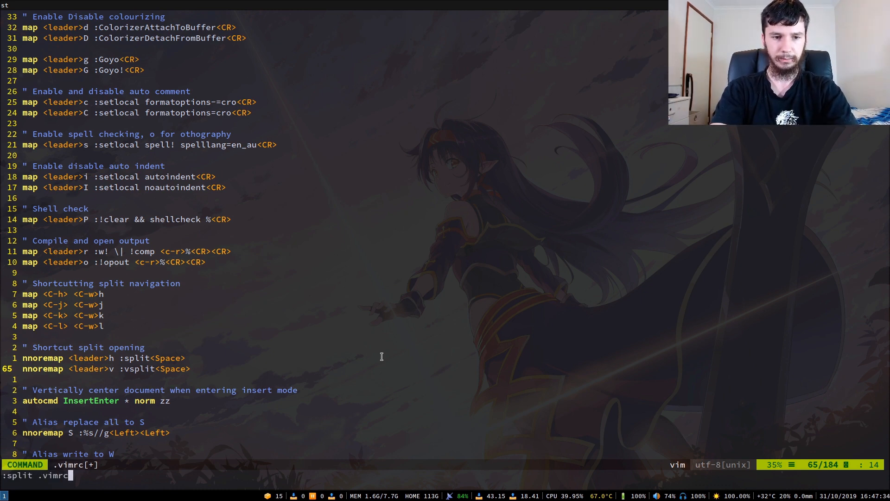
key(Return)
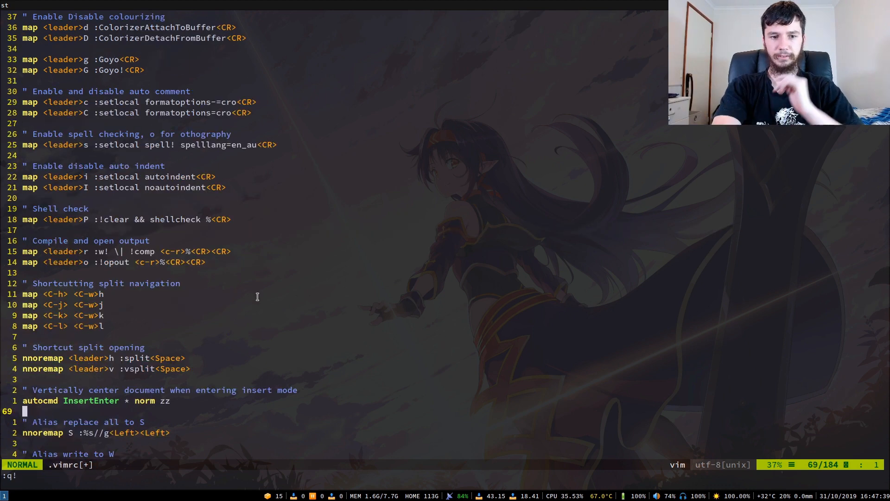
key(k)
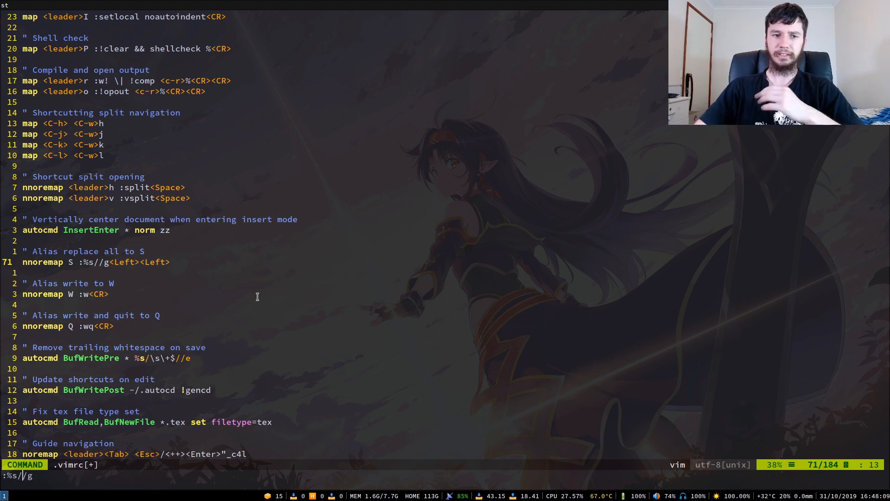
key(Escape)
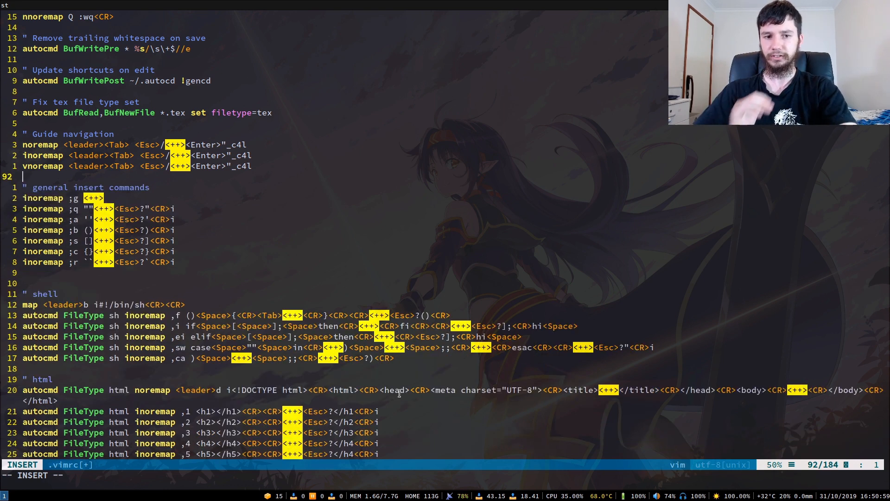
Return to normal mode on line 145 among the HTML filetype insert mappings
key(Escape)
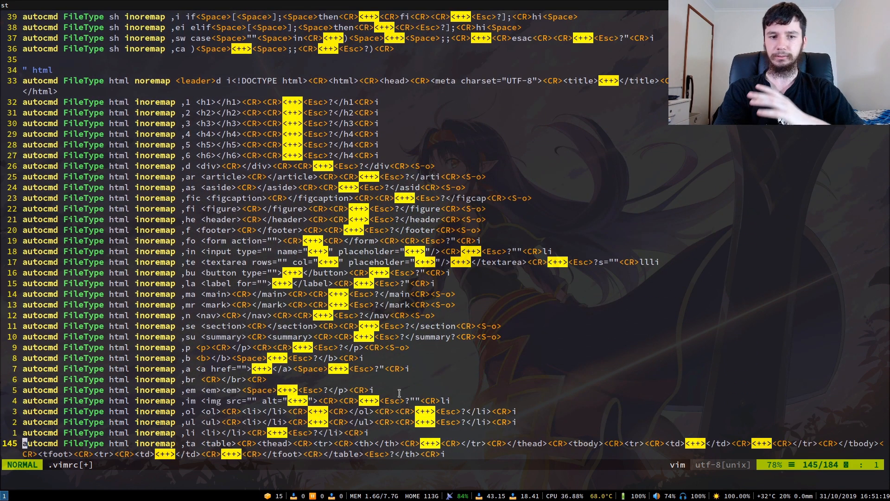
Scroll past the html inoremap lines to the markdown and LaTeX FileType mappings at line 172
scroll(down, 3)
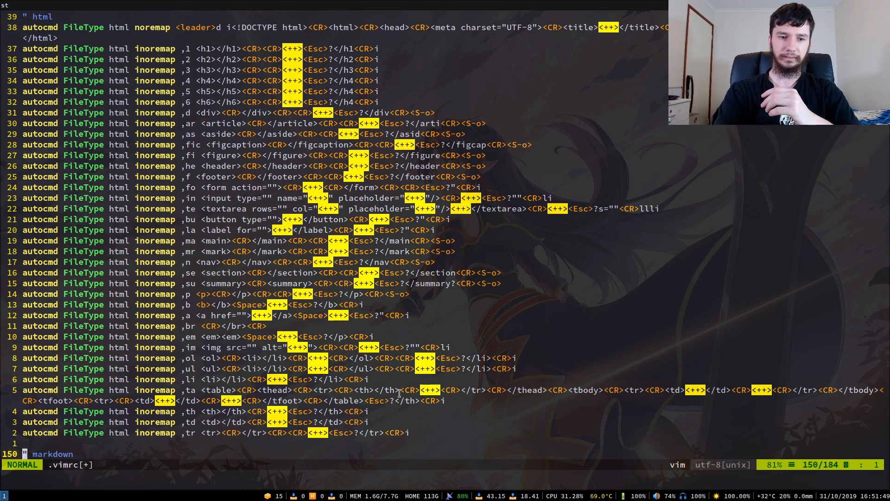
scroll(down, 3)
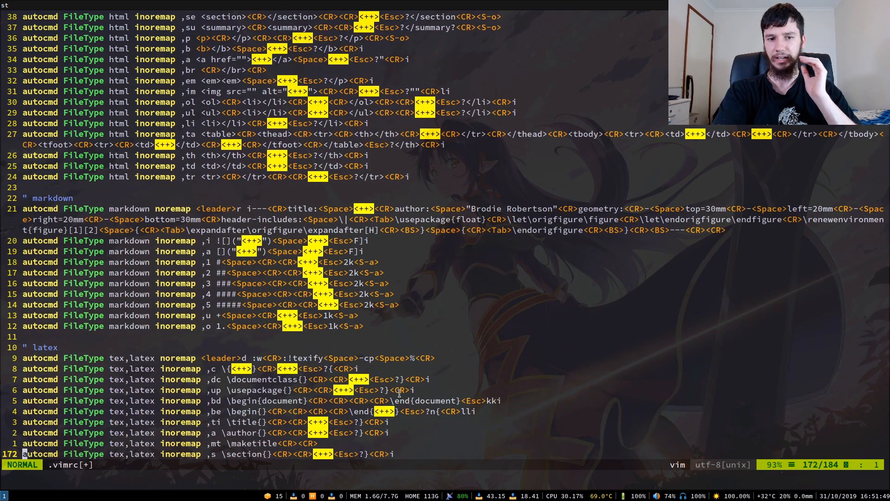